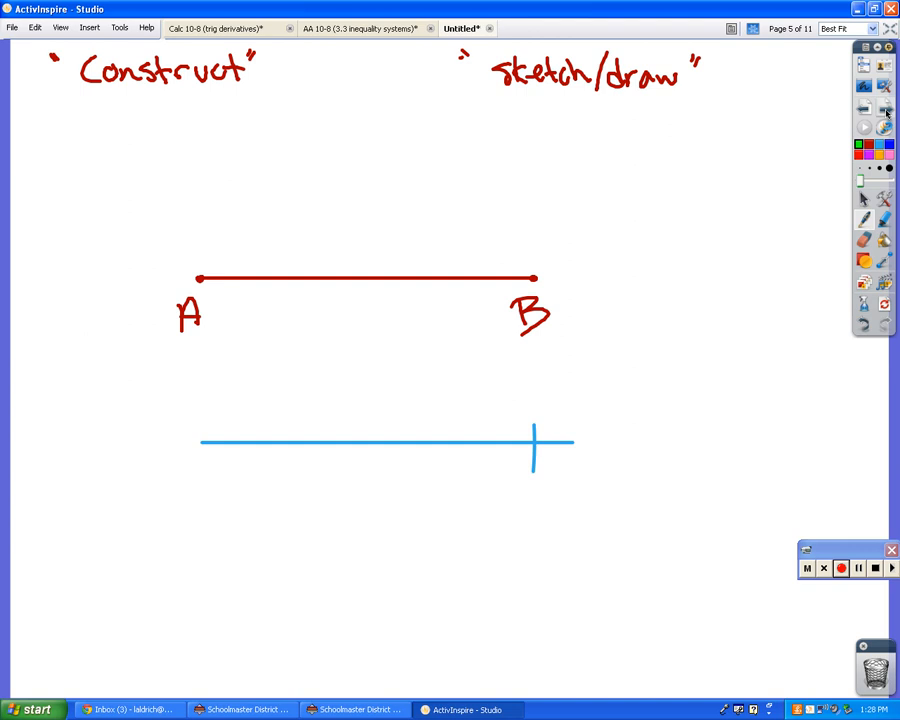
# Step: Clear the page and place a Maths Tools ruler near the top
pyautogui.click(118, 28)
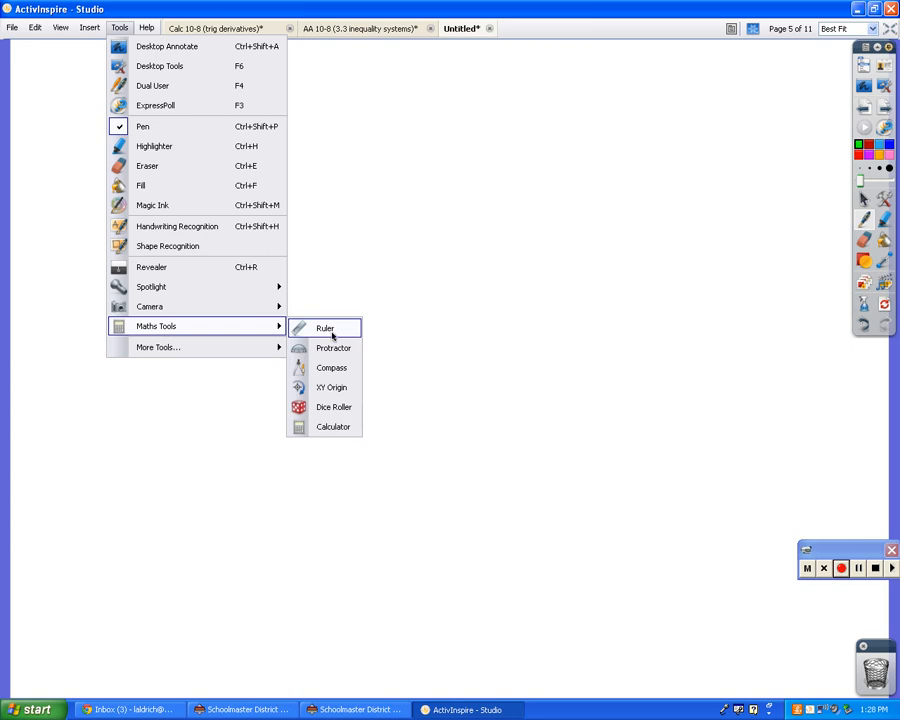
pyautogui.click(324, 328)
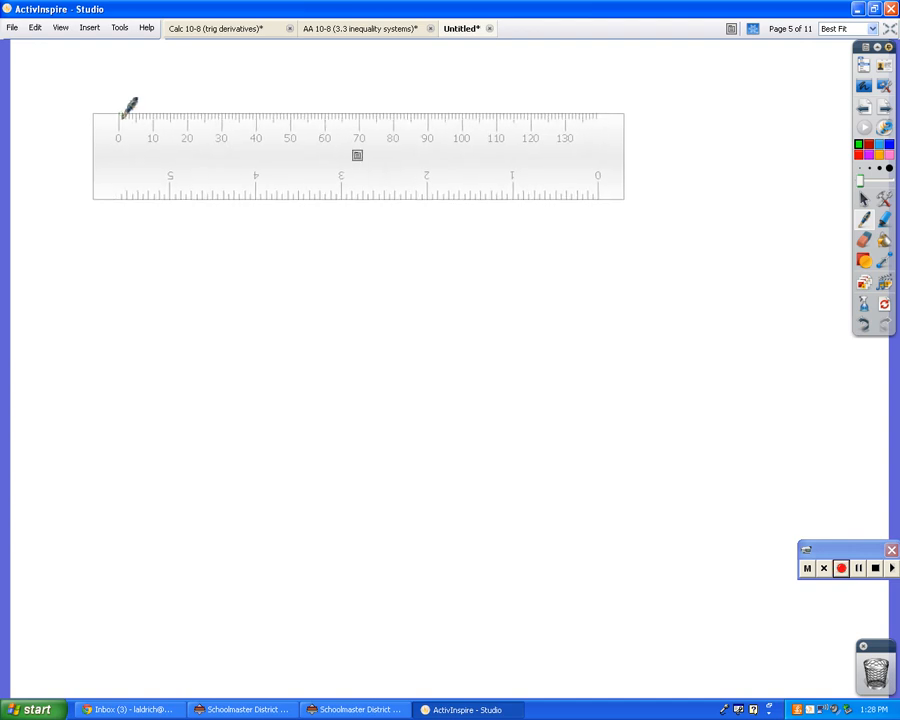
# Step: Draw a green segment AB along the ruler edge, then move the ruler down
pyautogui.moveTo(120, 112); pyautogui.dragTo(368, 112)
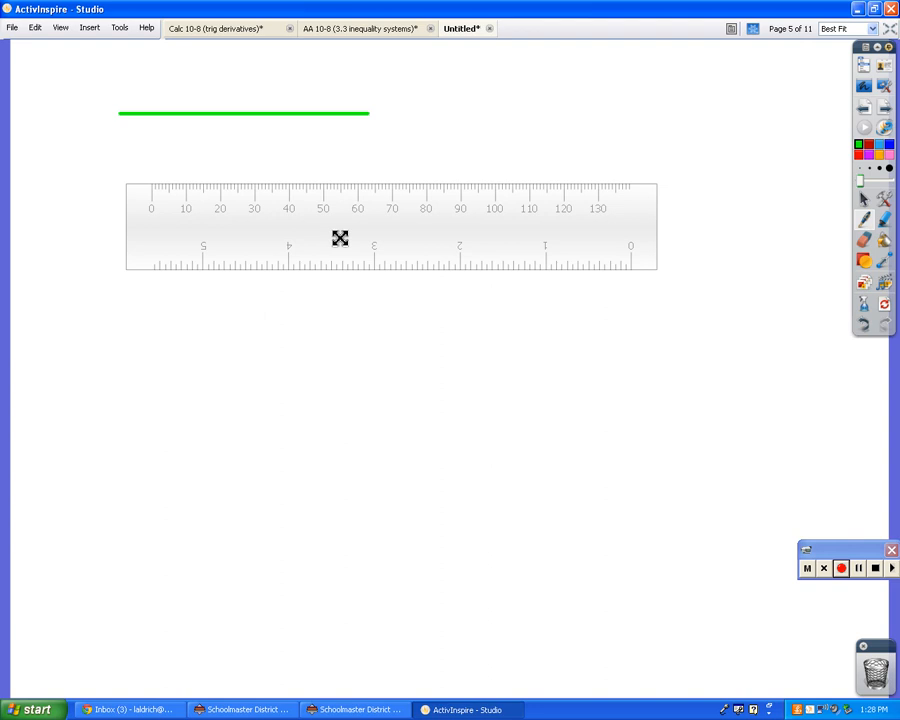
pyautogui.moveTo(340, 236); pyautogui.dragTo(496, 504)
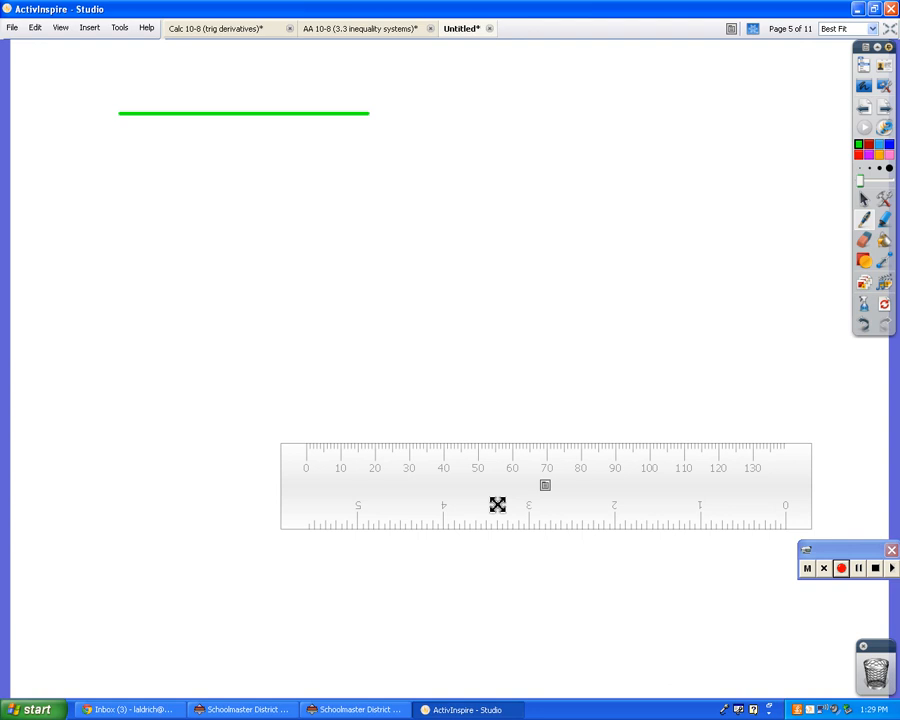
pyautogui.moveTo(124, 114)
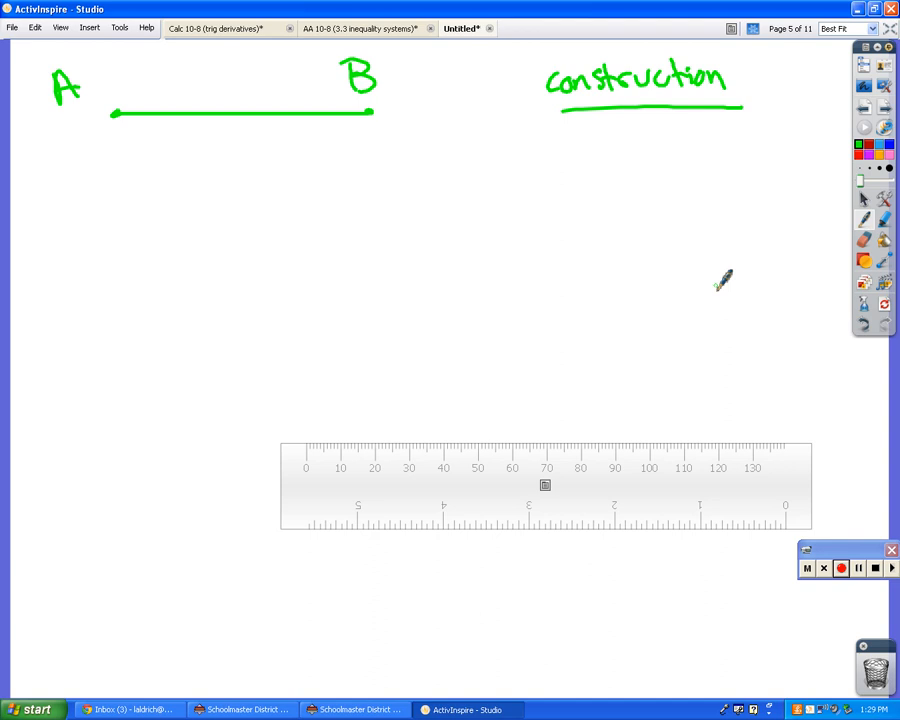
# Step: Add a Maths Tools compass to the page beside the ruler
pyautogui.click(120, 28)
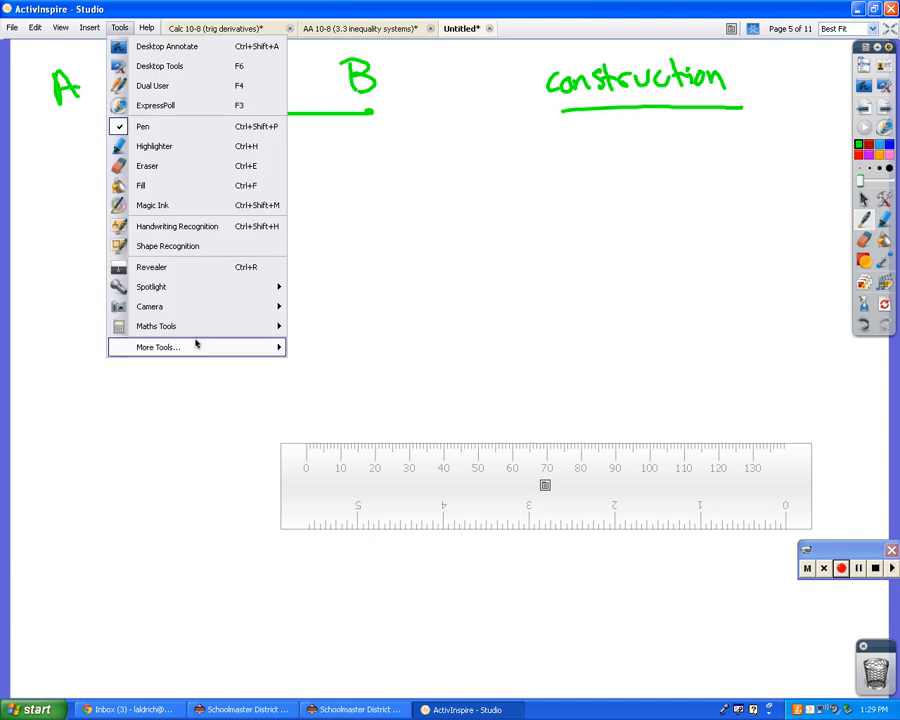
pyautogui.click(156, 326)
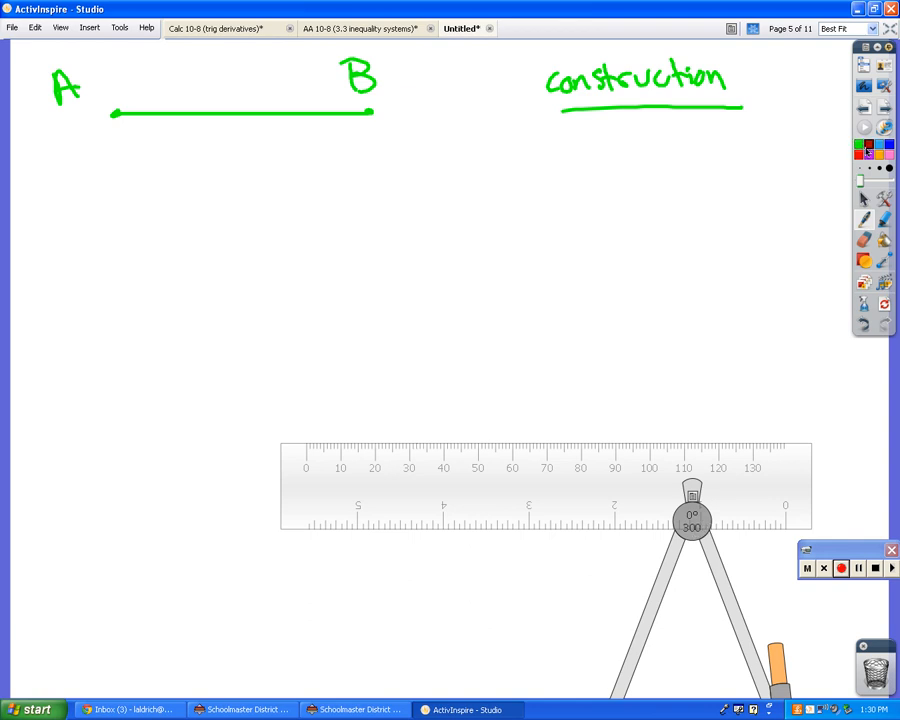
# Step: Draw a red line below AB for A' and open the compass to span A to B
pyautogui.moveTo(544, 488); pyautogui.dragTo(320, 320)
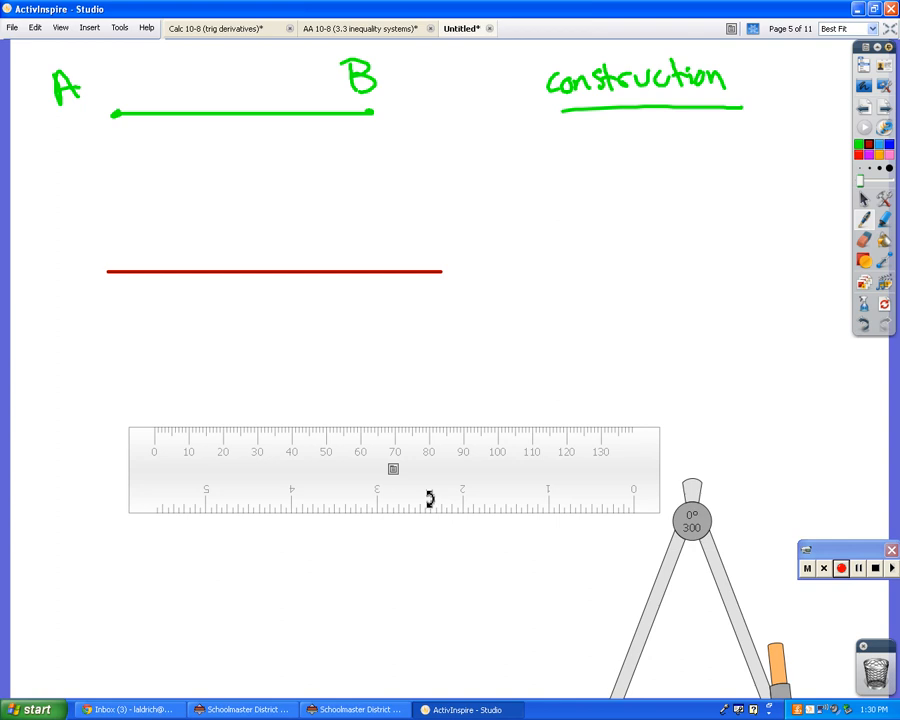
pyautogui.moveTo(840, 568)
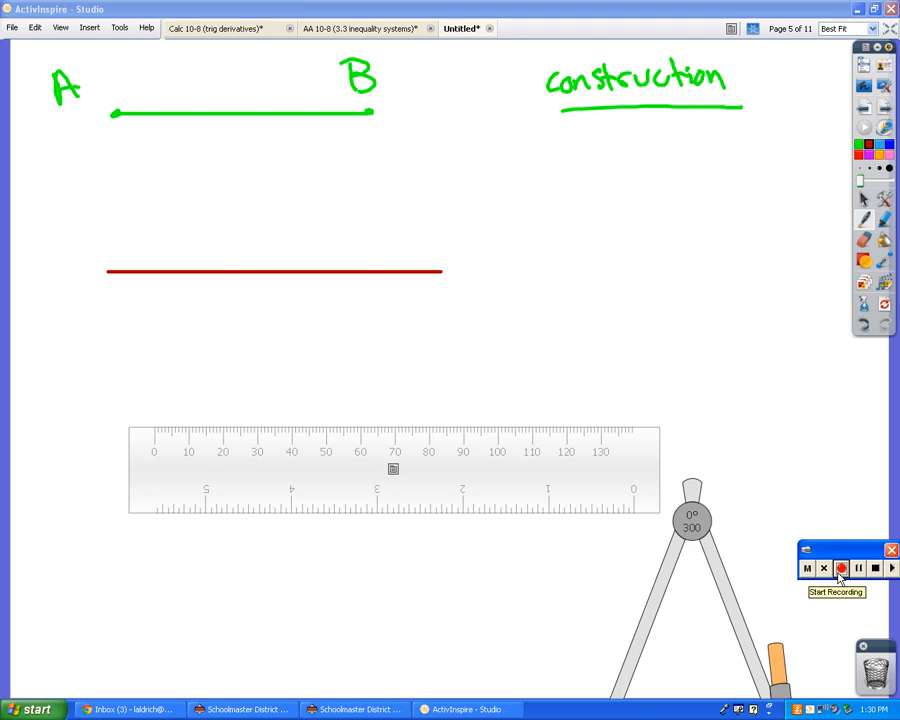
pyautogui.click(840, 568)
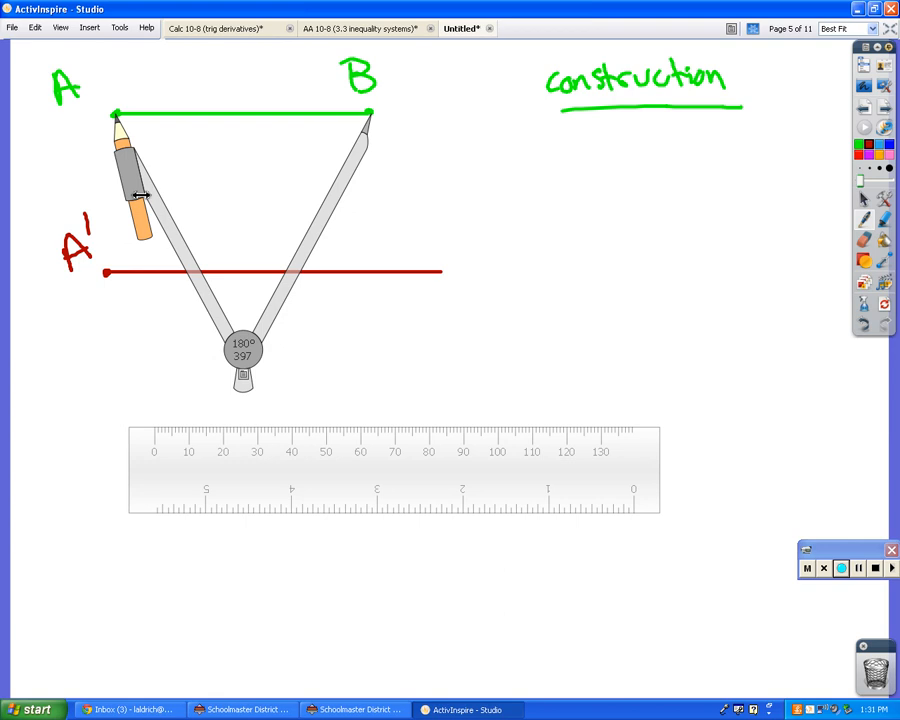
pyautogui.moveTo(290, 474)
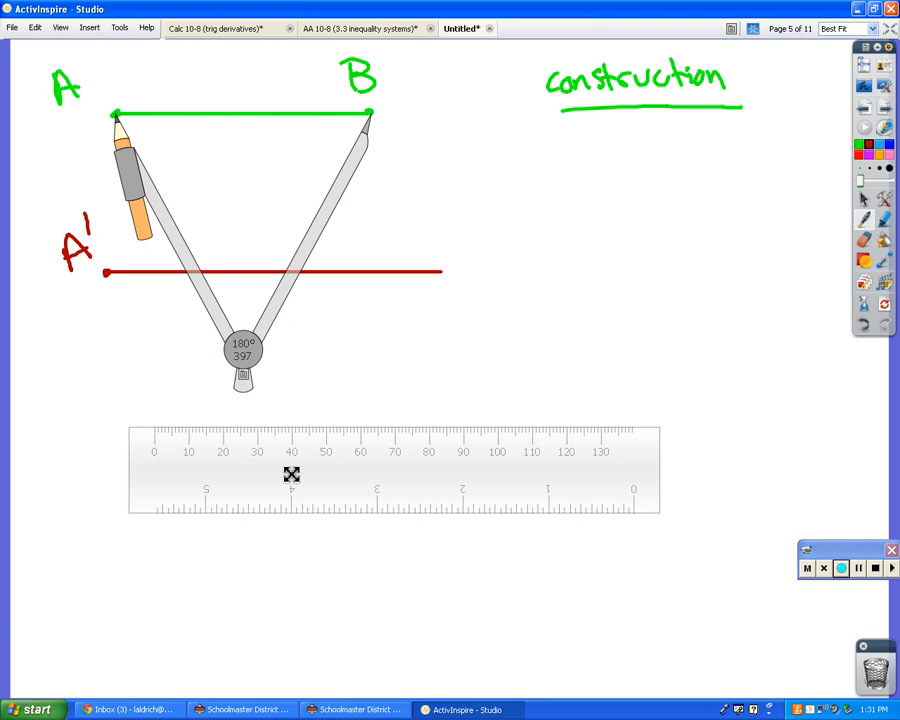
# Step: Move the compass point onto A' keeping the AB width and swing an arc across the red line
pyautogui.moveTo(244, 356); pyautogui.dragTo(228, 444)
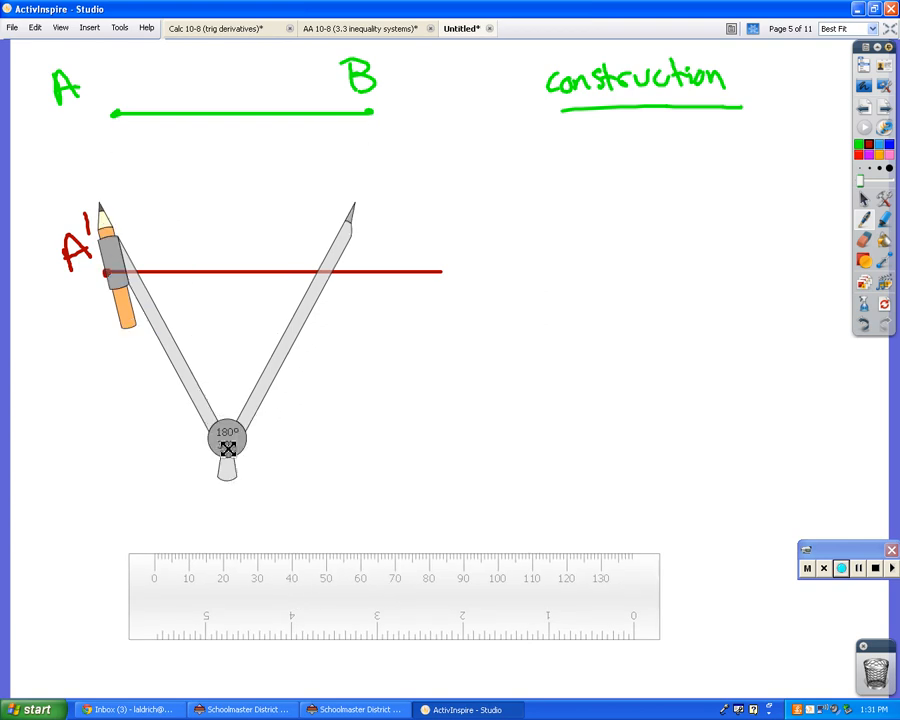
pyautogui.moveTo(228, 456); pyautogui.dragTo(18, 510)
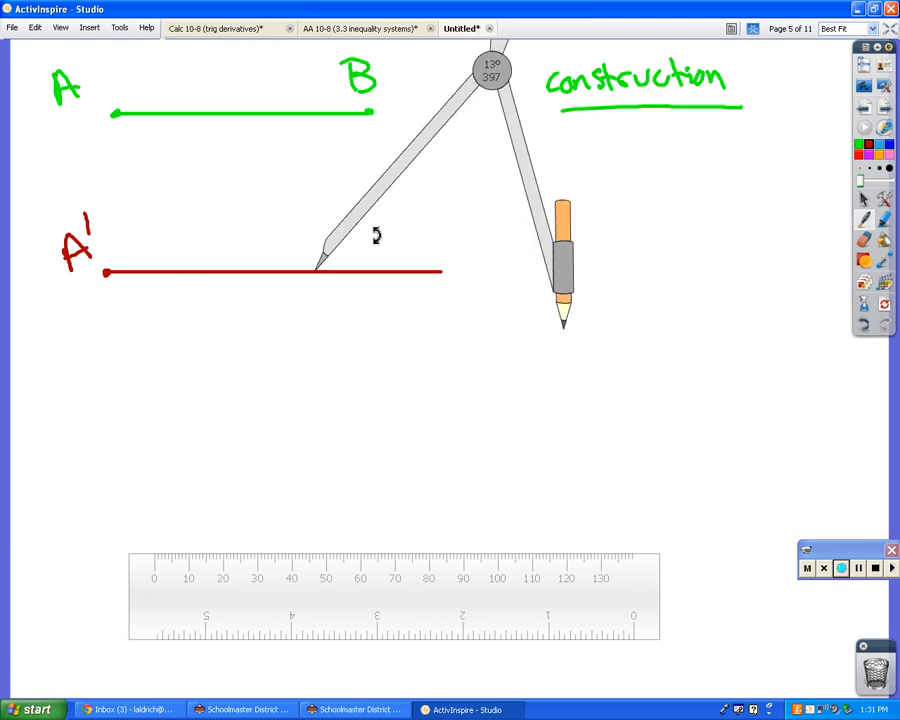
pyautogui.moveTo(490, 70); pyautogui.dragTo(272, 64)
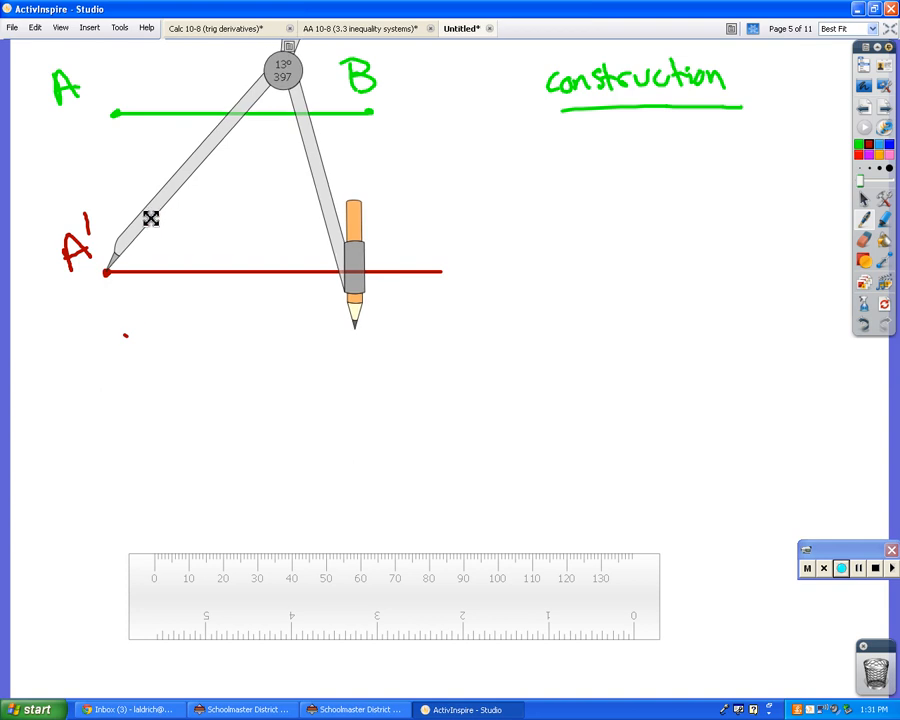
pyautogui.moveTo(330, 212)
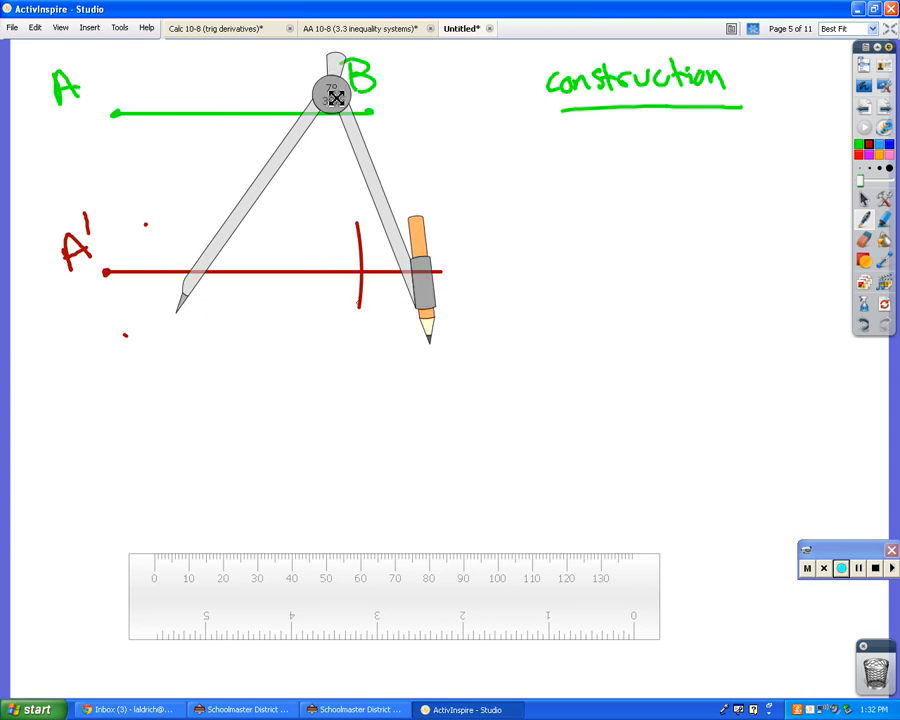
pyautogui.moveTo(336, 96); pyautogui.dragTo(740, 240)
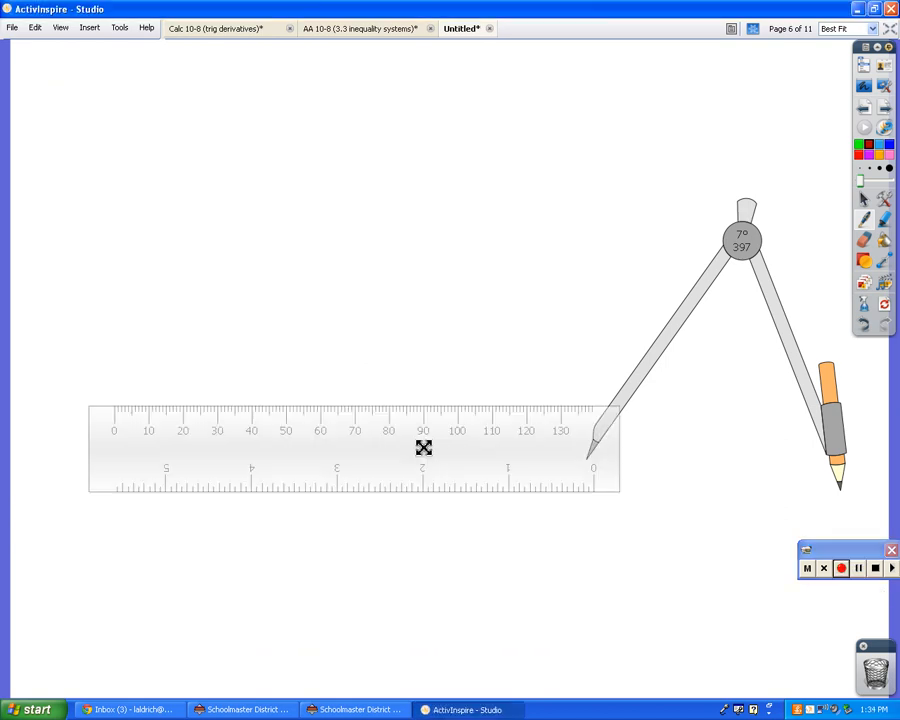
# Step: Draw two red rays from vertex A along the ruler for angle BAC, then reposition the ruler below
pyautogui.moveTo(424, 448); pyautogui.dragTo(332, 256)
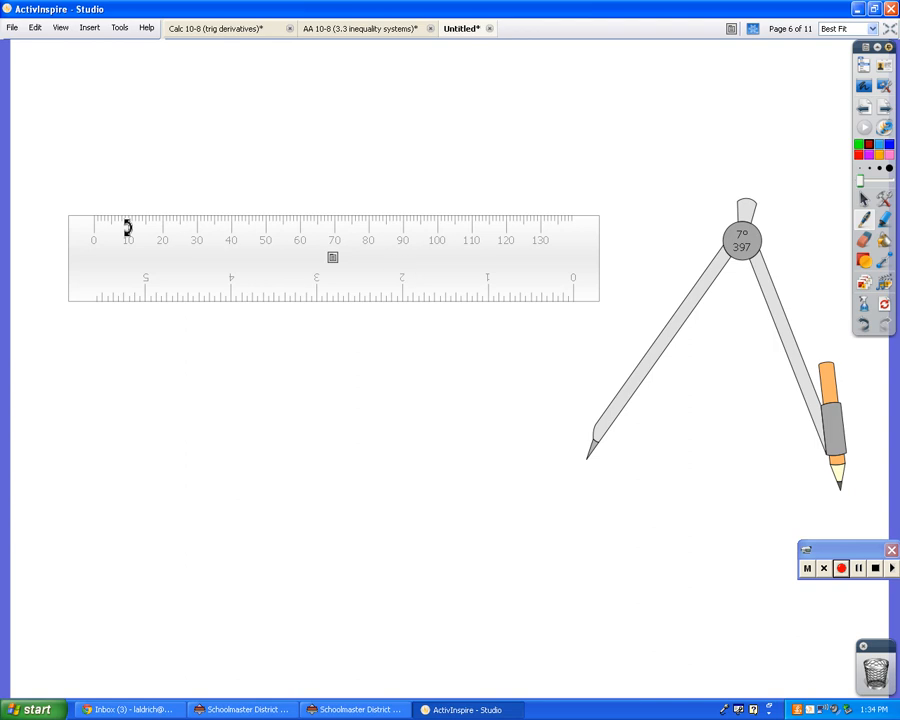
pyautogui.moveTo(92, 214); pyautogui.dragTo(364, 214)
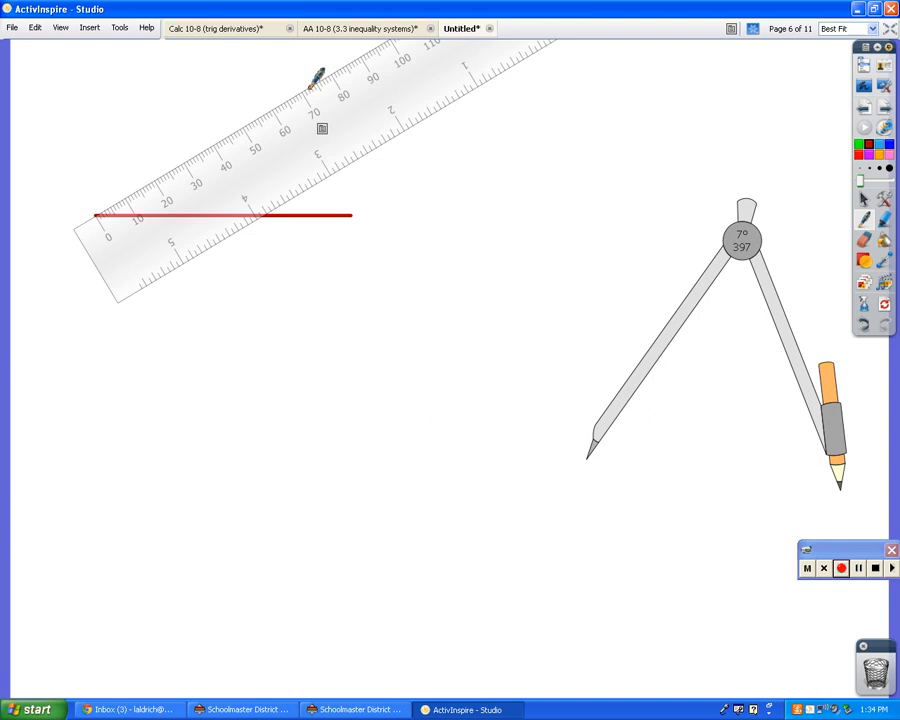
pyautogui.moveTo(110, 210); pyautogui.dragTo(310, 90)
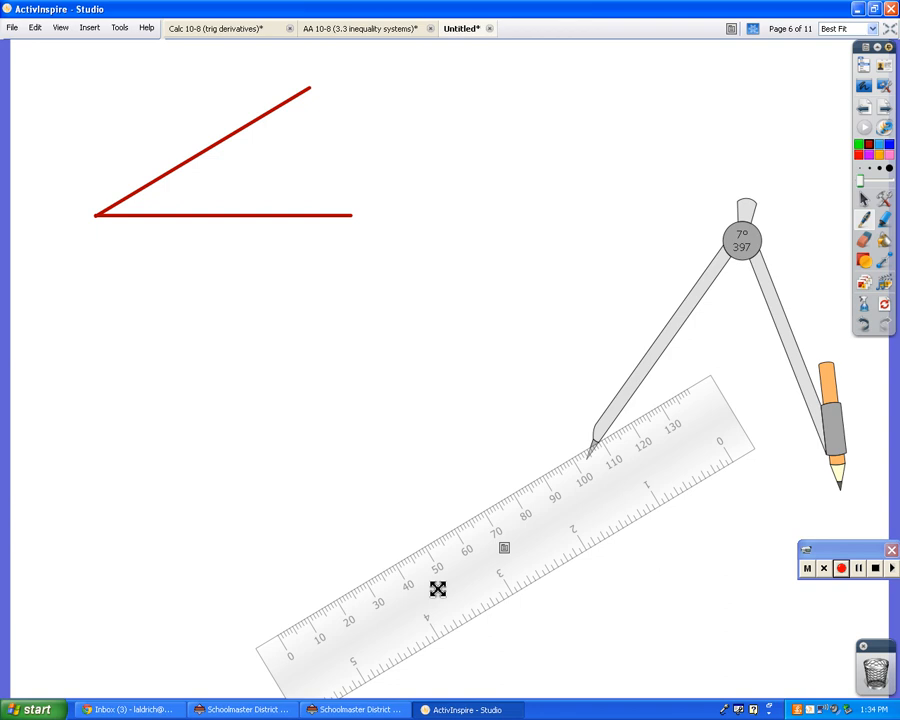
pyautogui.moveTo(96, 216); pyautogui.dragTo(64, 230)
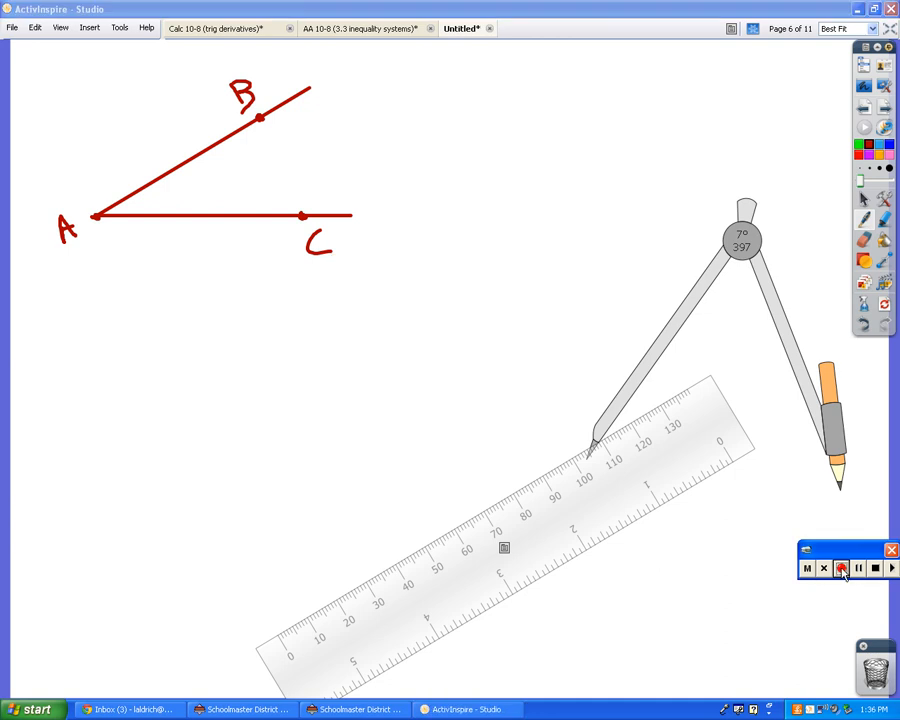
pyautogui.moveTo(840, 568)
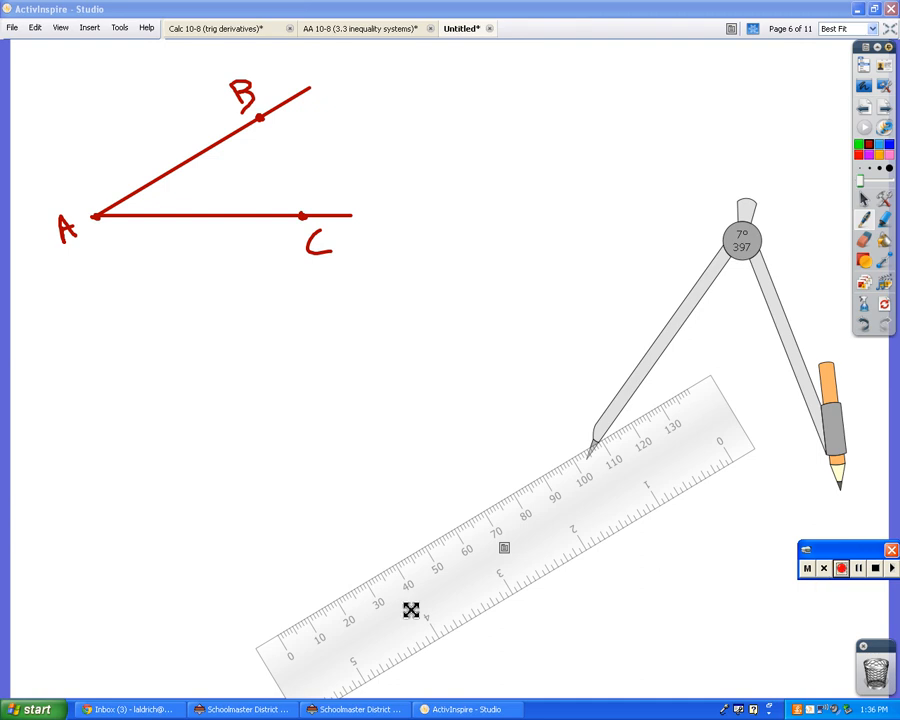
pyautogui.moveTo(410, 610); pyautogui.dragTo(230, 364)
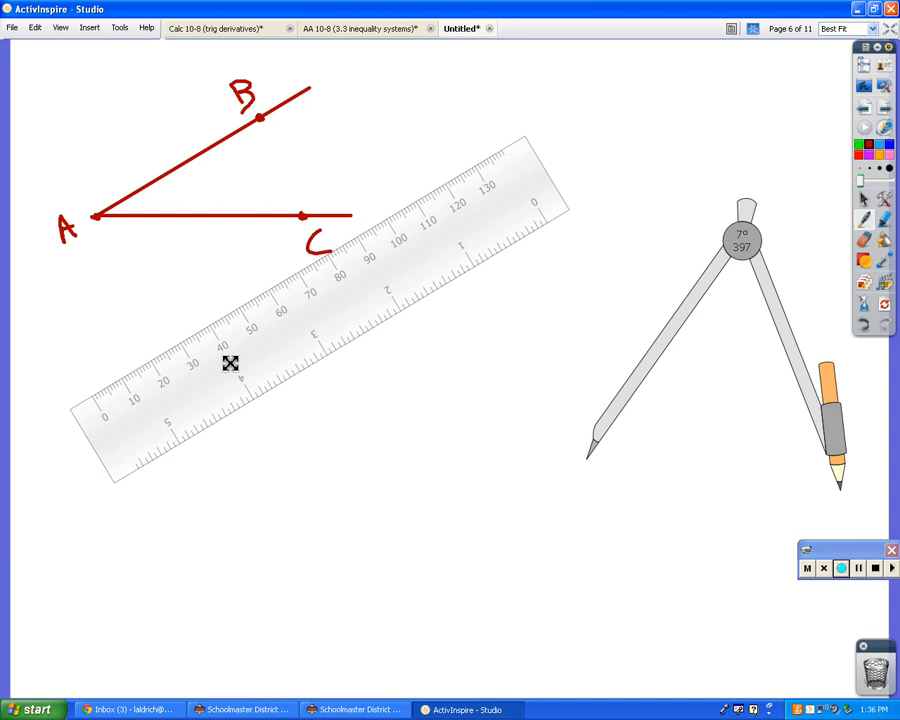
# Step: Draw a blue ray from A' below the angle and move the ruler aside
pyautogui.moveTo(230, 364); pyautogui.dragTo(324, 460)
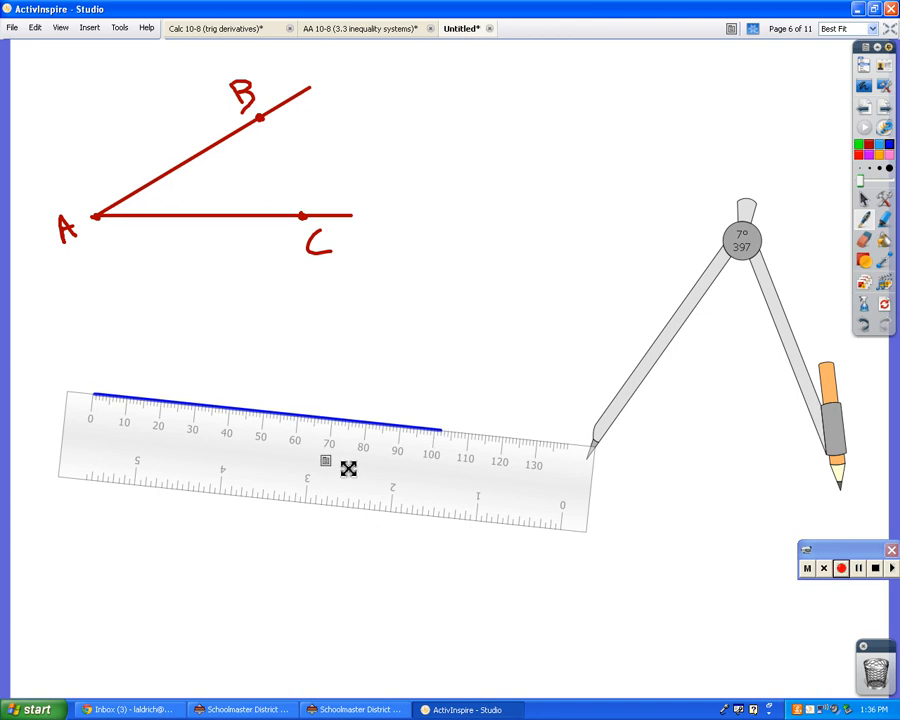
pyautogui.moveTo(348, 468); pyautogui.dragTo(392, 604)
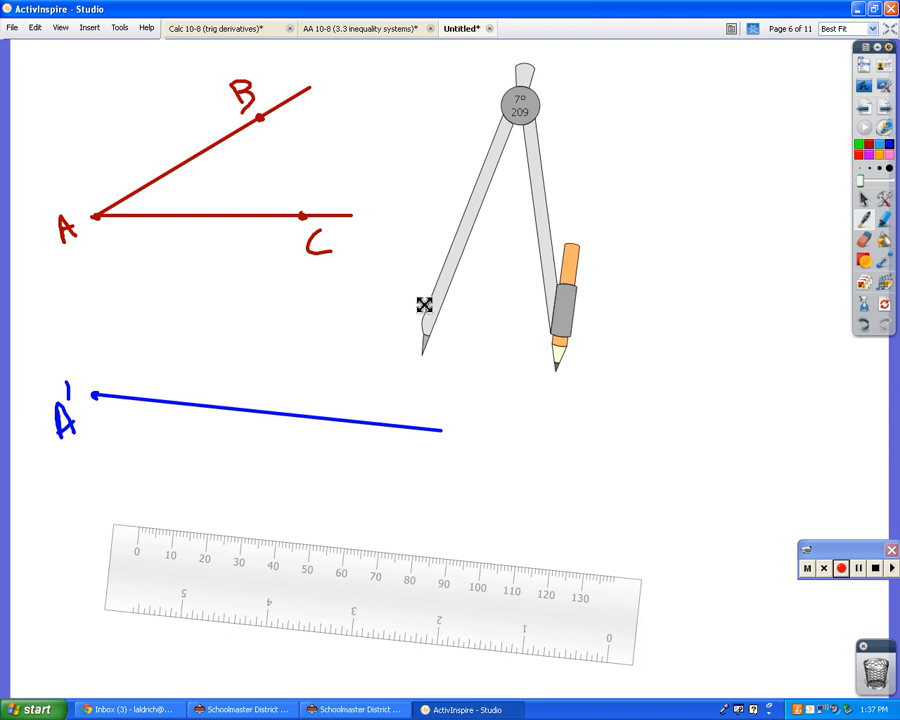
# Step: Draw a blue arc centred at A across both sides and a matching red arc from A'
pyautogui.moveTo(424, 304); pyautogui.dragTo(108, 172)
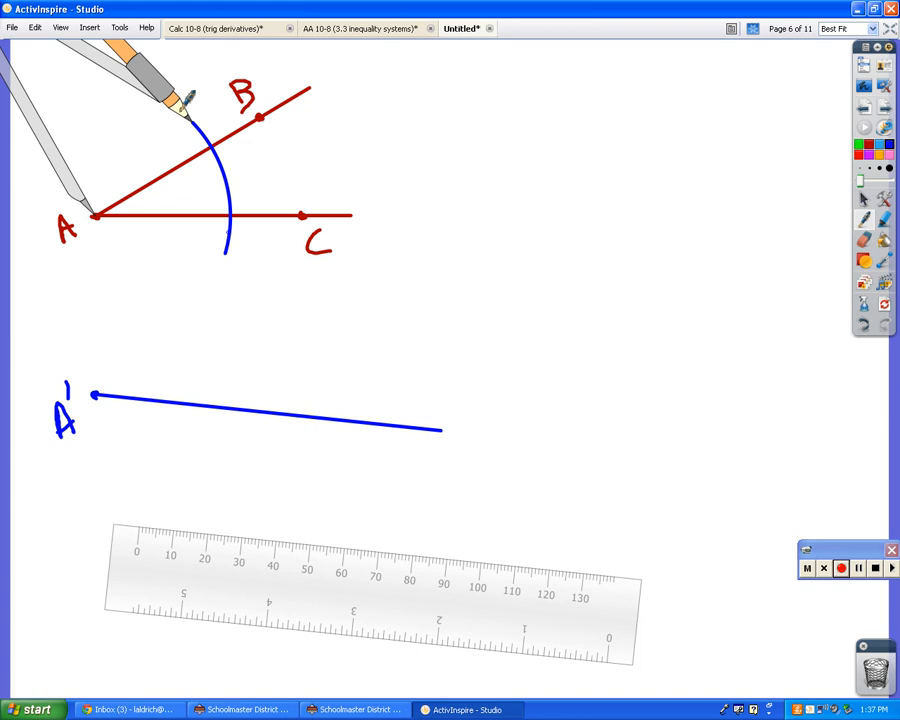
pyautogui.click(840, 568)
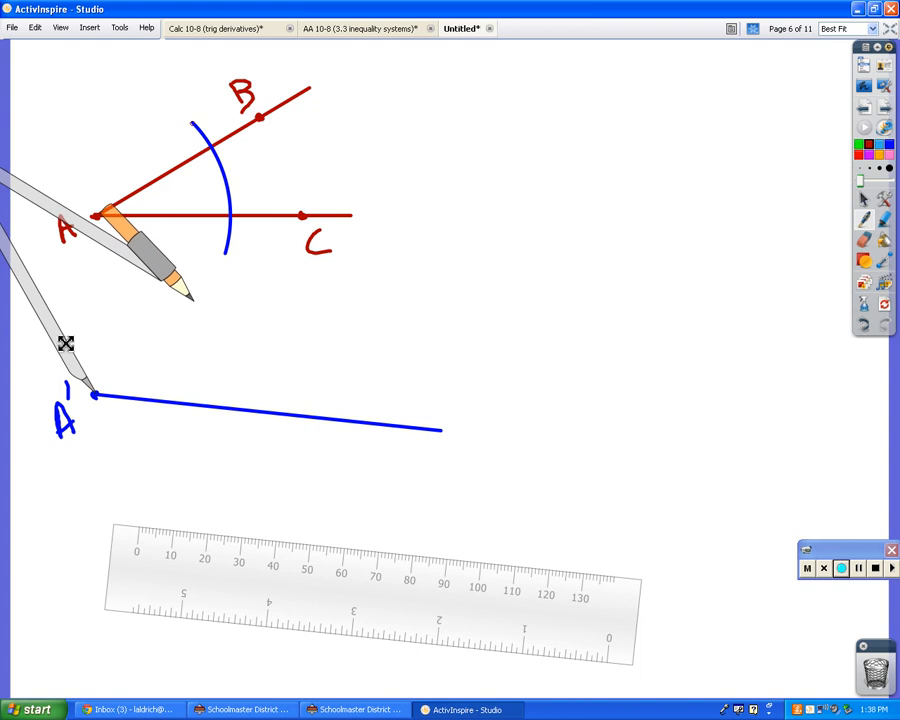
pyautogui.click(840, 568)
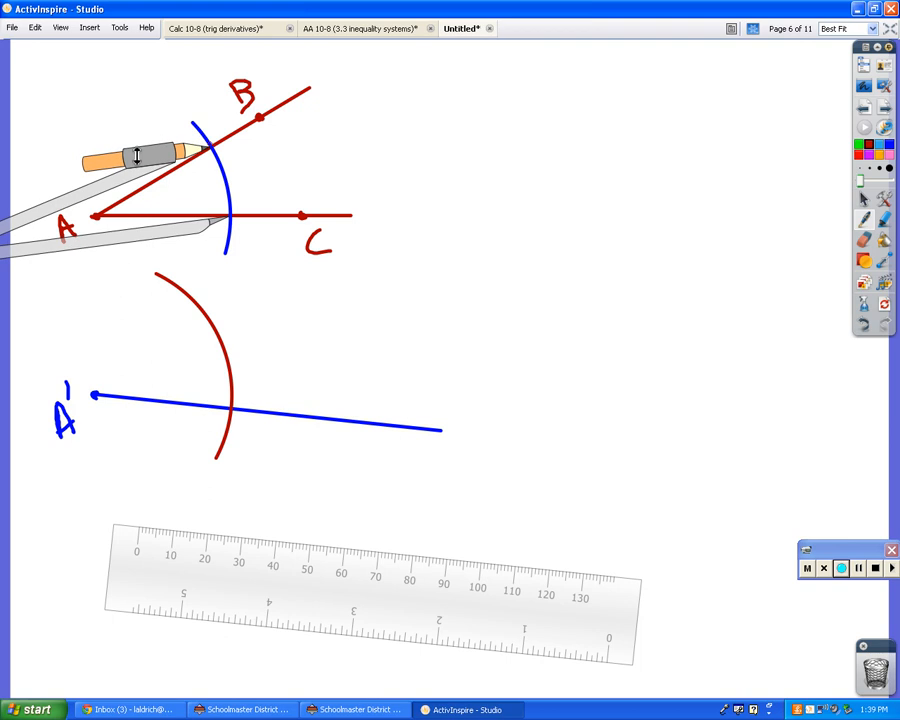
pyautogui.moveTo(132, 340)
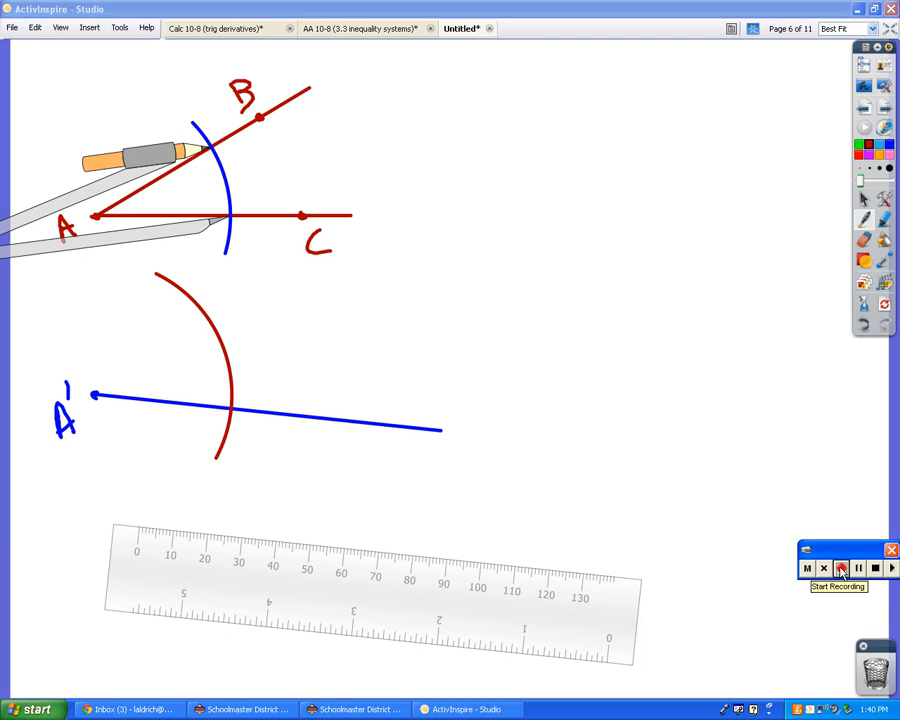
# Step: Transfer the arc-crossing distance with the compass and align the ruler from A' through the mark
pyautogui.click(840, 568)
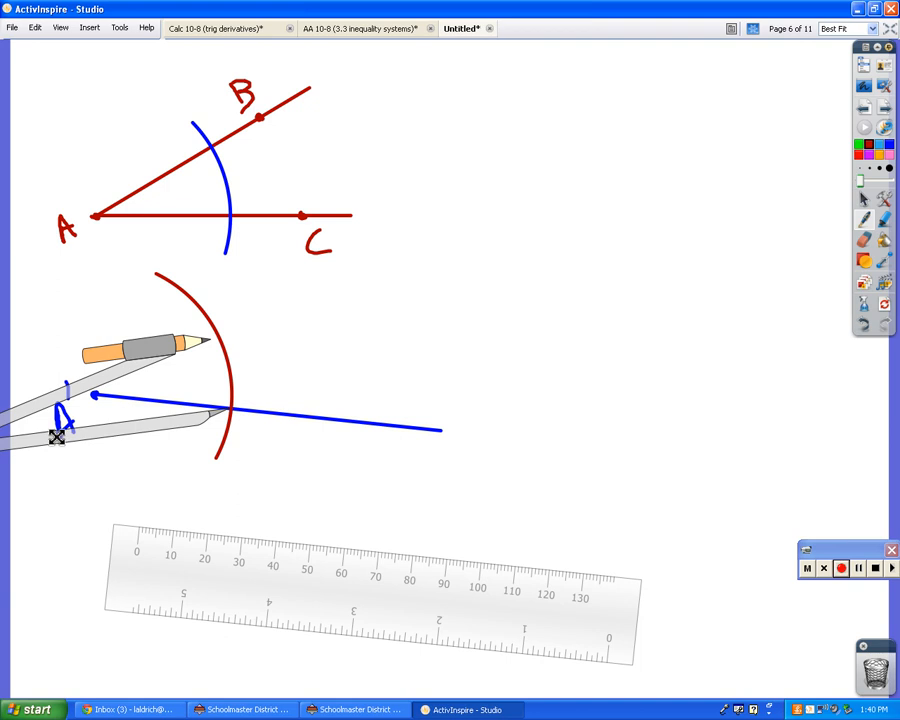
pyautogui.moveTo(110, 412)
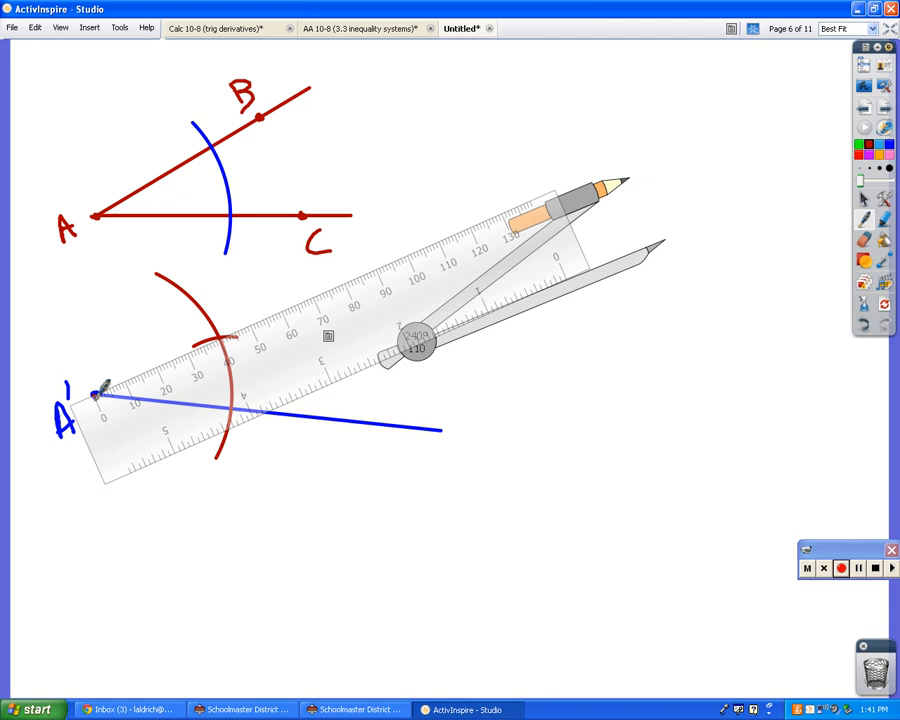
# Step: Draw the red second side from A' completing B'A'C', then go to the next page
pyautogui.moveTo(96, 396); pyautogui.dragTo(300, 320)
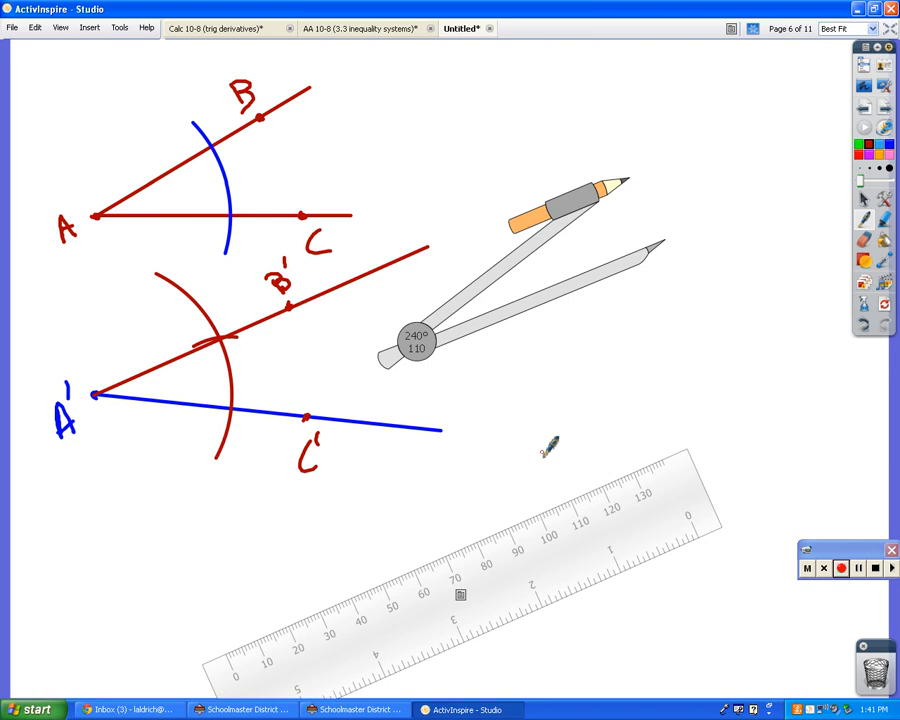
pyautogui.click(884, 28)
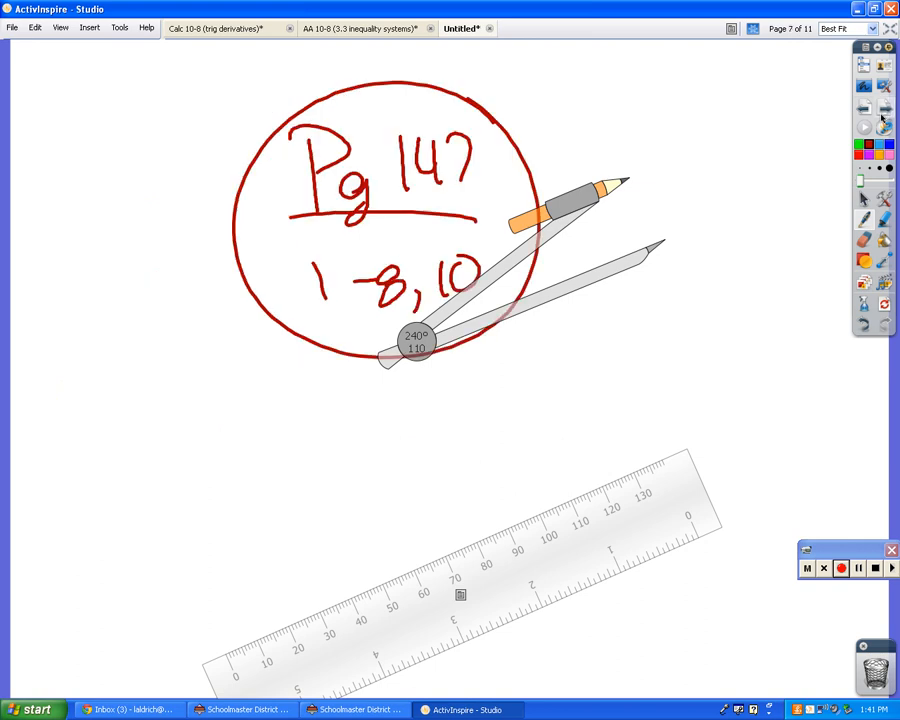